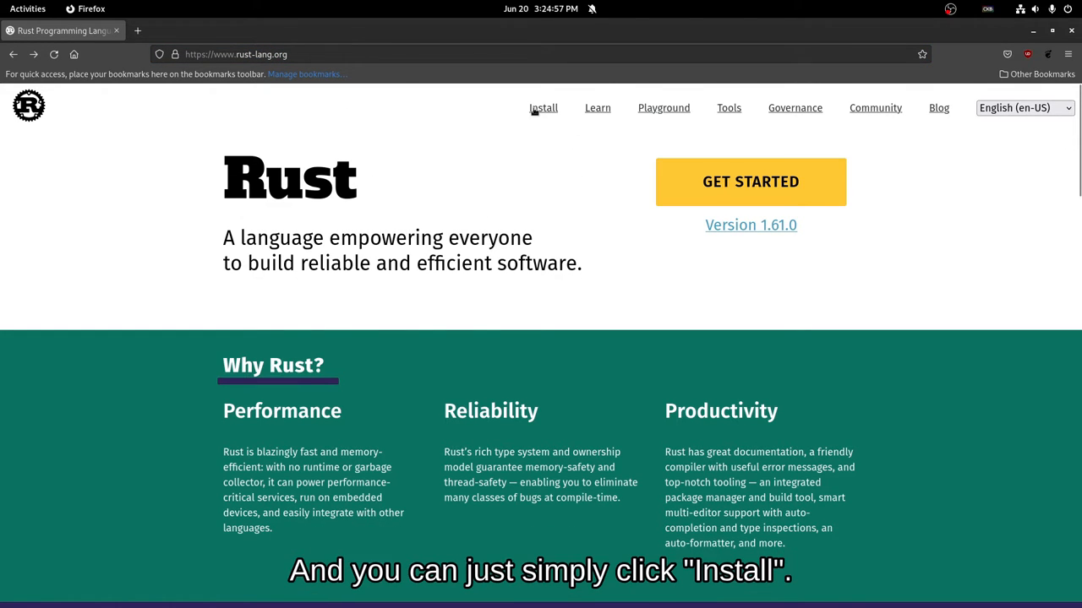
Open the Install Rust page, close the finished rustup terminal, and scroll the page
{"action": "right_click", "coordinate": [397, 368]}
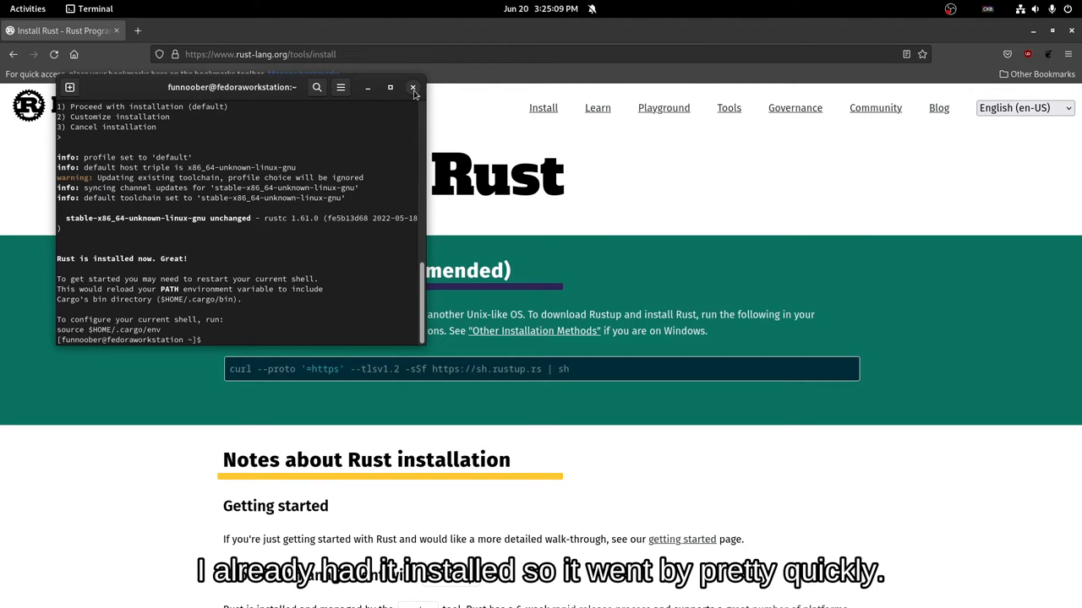
{"action": "left_click", "coordinate": [414, 87]}
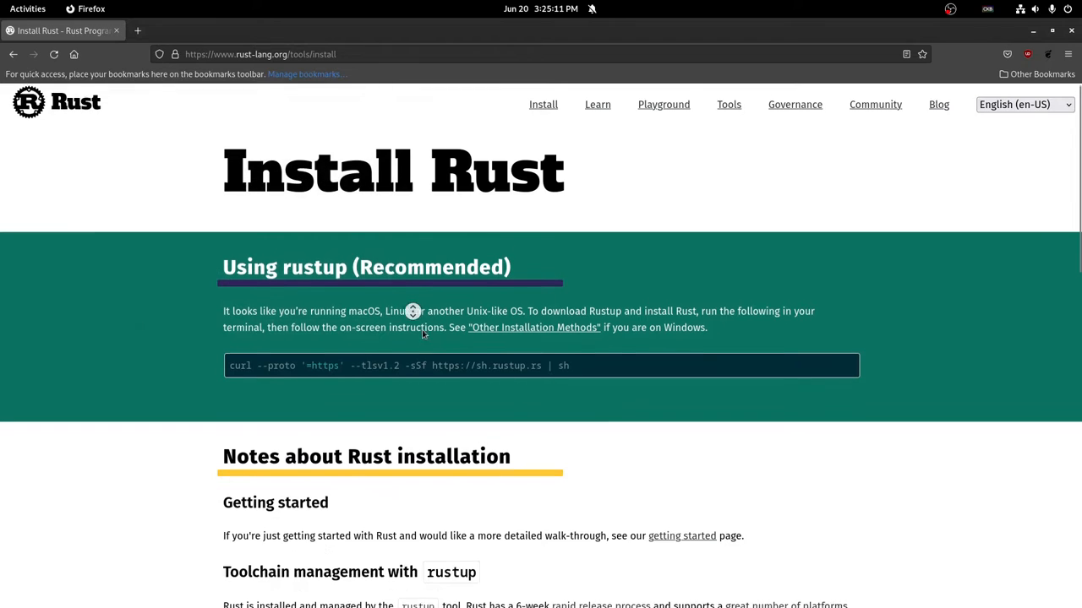
{"action": "scroll", "scroll_direction": "down", "scroll_amount": 3}
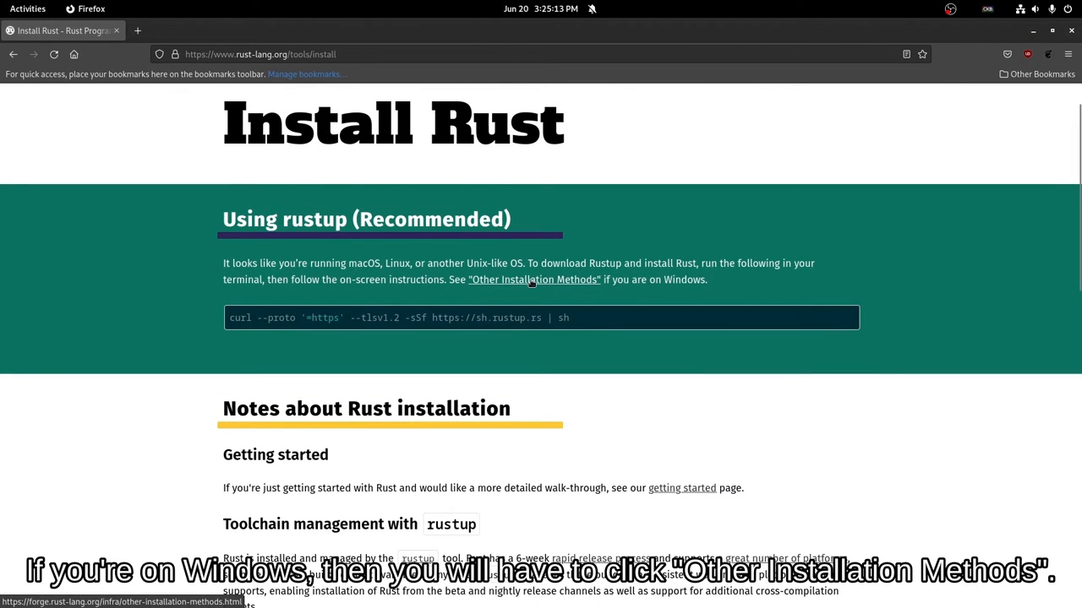
{"action": "scroll", "scroll_direction": "down", "scroll_amount": 3}
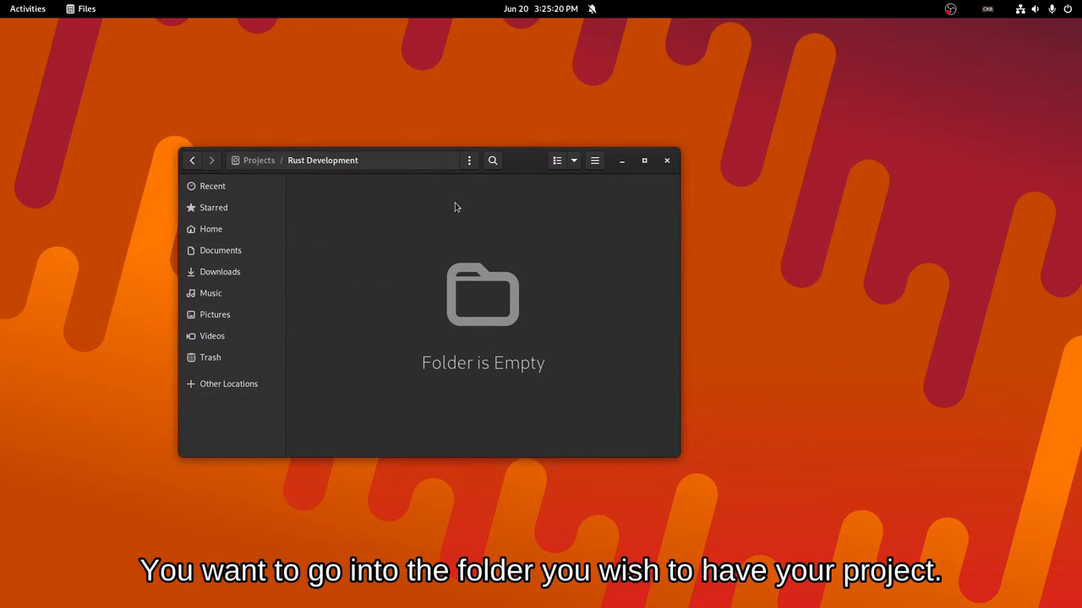
{"action": "mouse_move", "coordinate": [374, 217]}
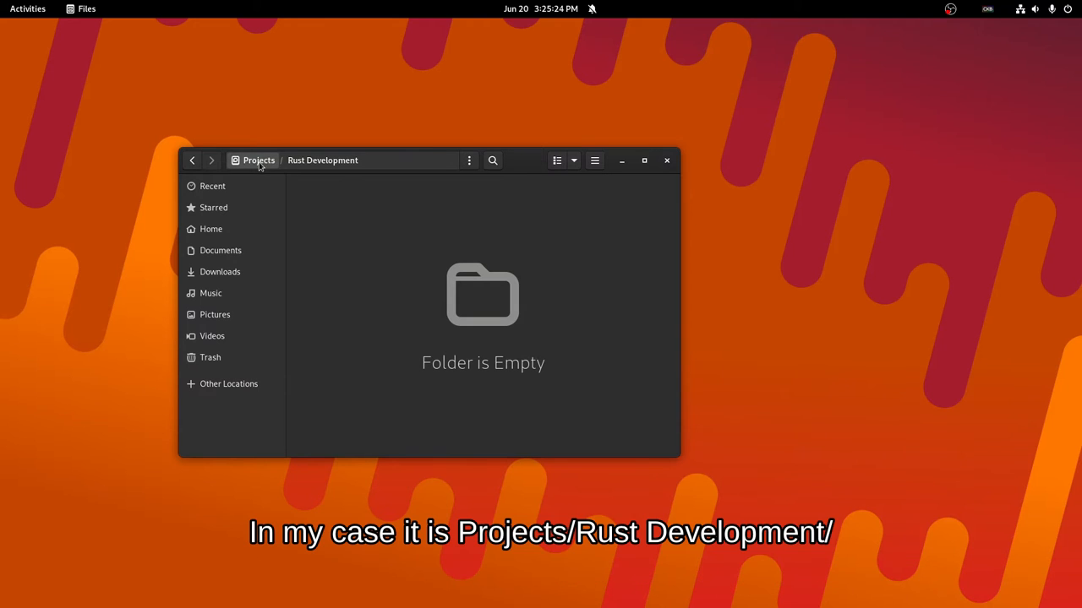
{"action": "mouse_move", "coordinate": [391, 212]}
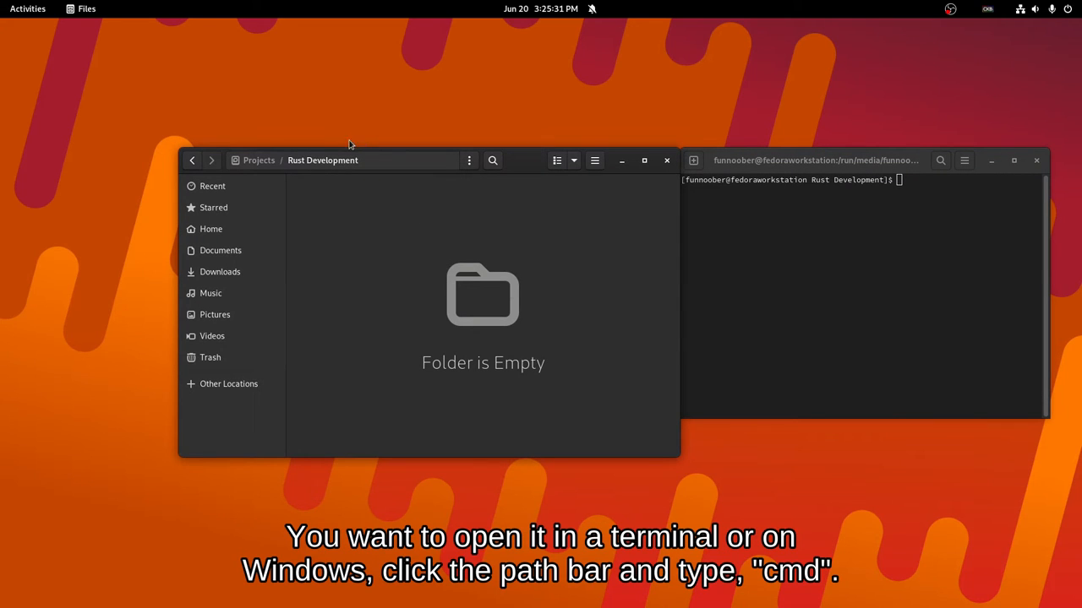
{"action": "mouse_move", "coordinate": [723, 133]}
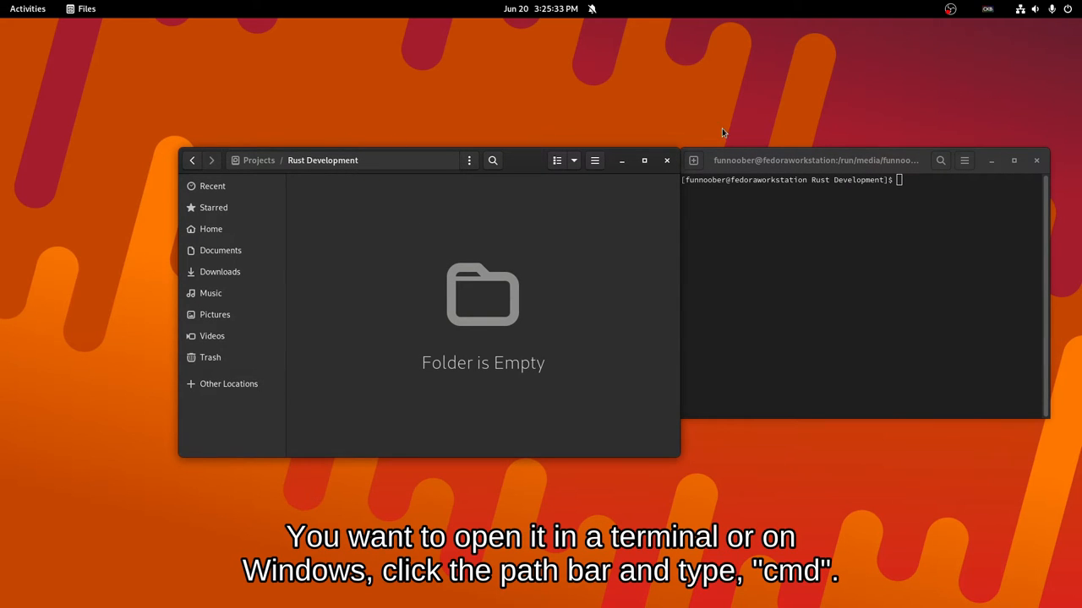
Create the first_project package with cargo new and change into its folder
{"action": "left_click", "coordinate": [862, 296]}
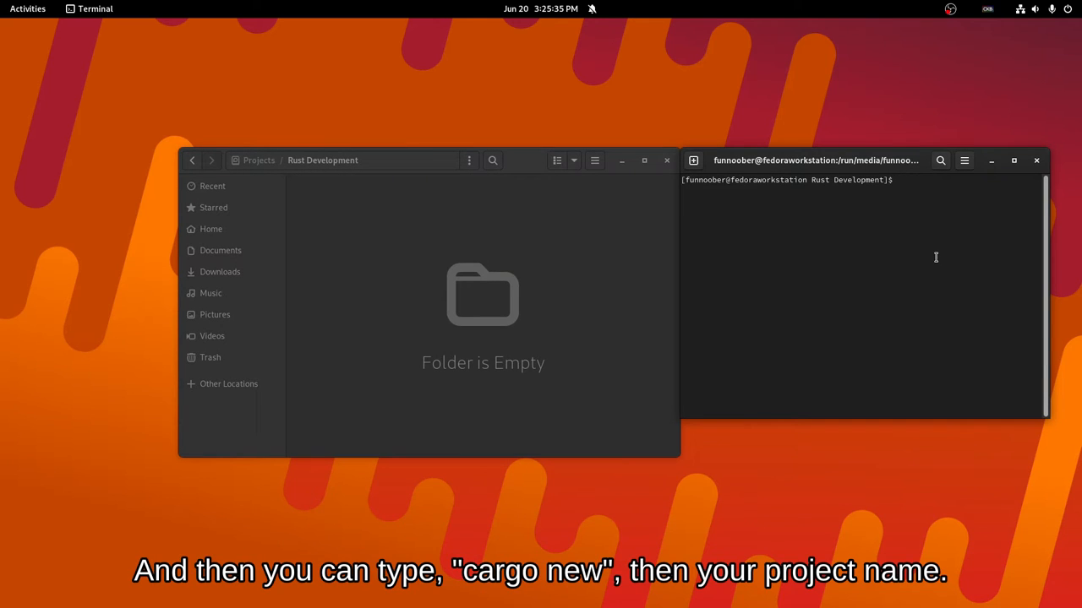
{"action": "type", "text": "cargo new first_project"}
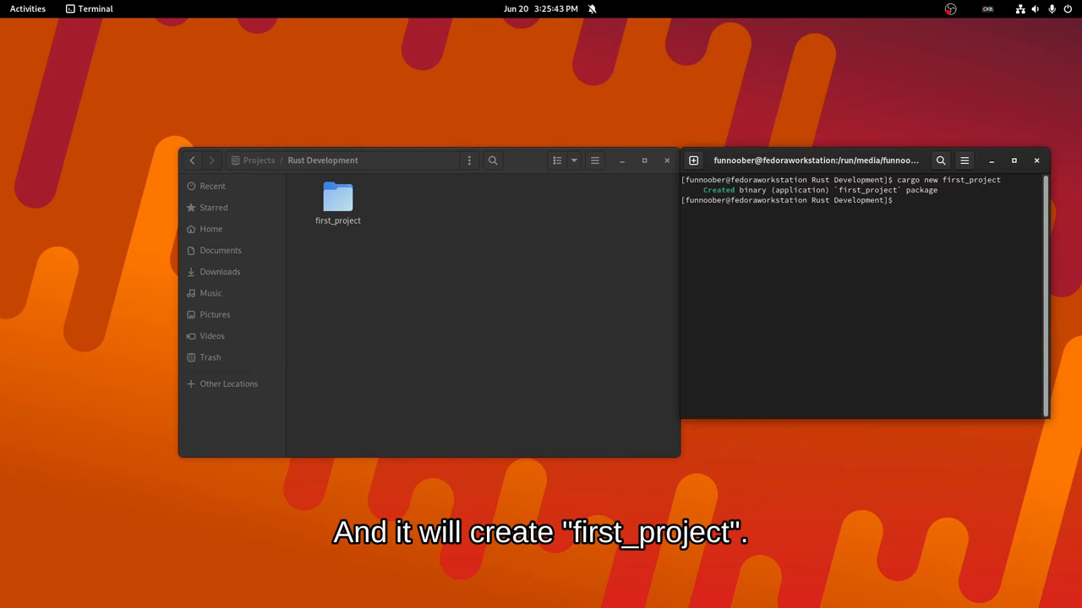
{"action": "type", "text": "cd first_project"}
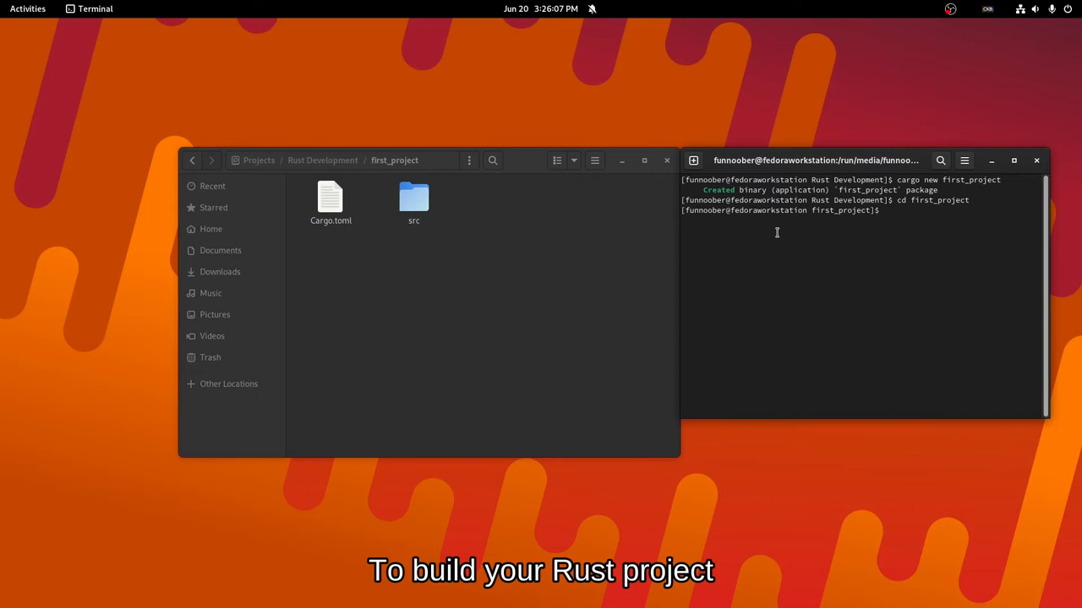
Focus the terminal inside first_project to build it with cargo build
{"action": "double_click", "coordinate": [845, 210]}
{"action": "type", "text": "cargo build"}
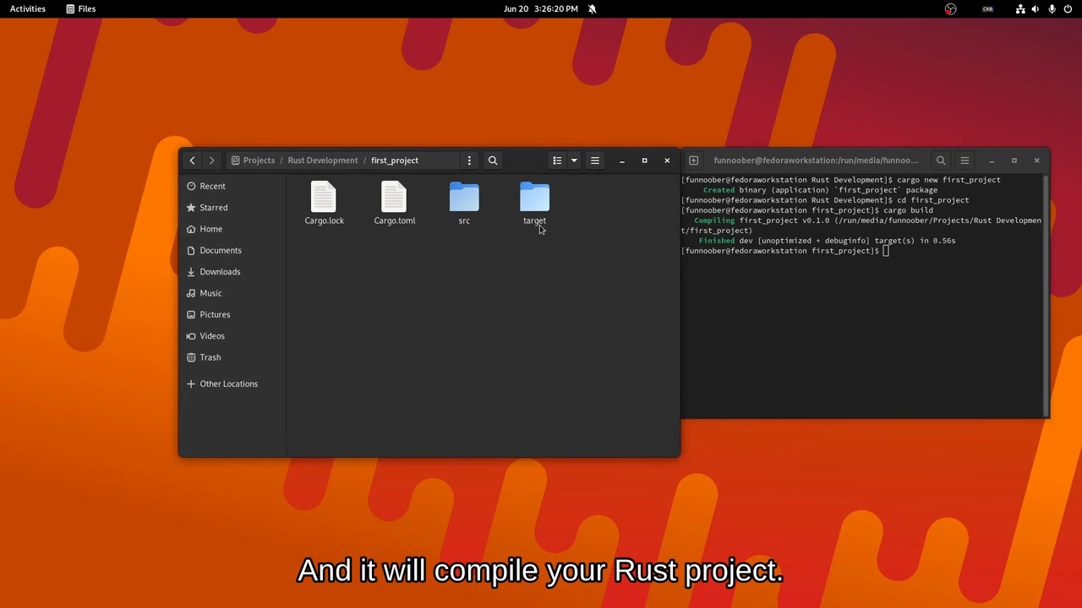
Browse into target/debug to find the first_project executable, then return to the terminal
{"action": "double_click", "coordinate": [534, 199]}
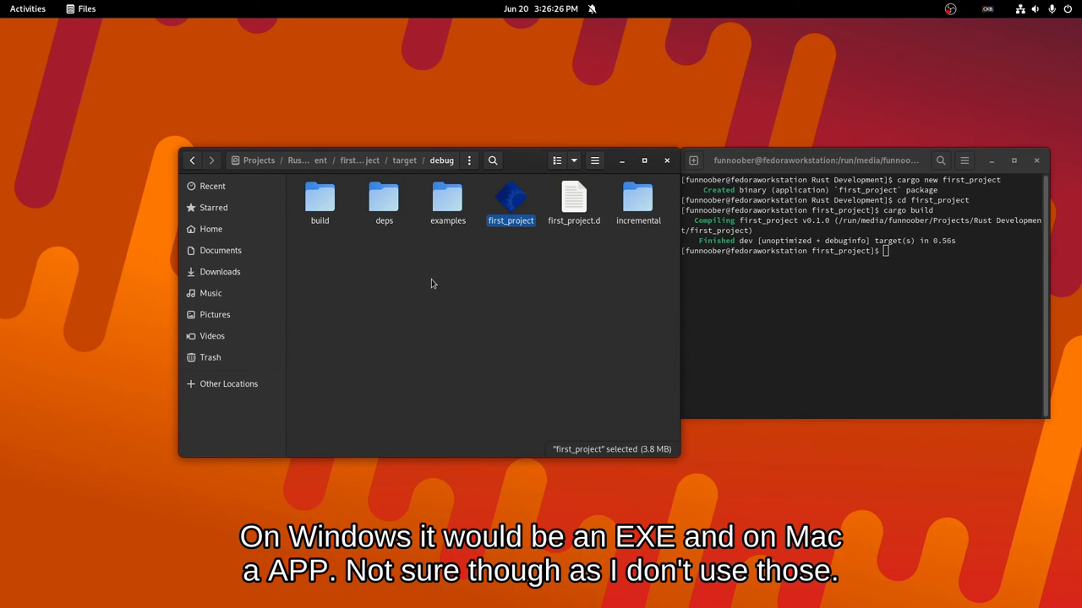
{"action": "mouse_move", "coordinate": [448, 292]}
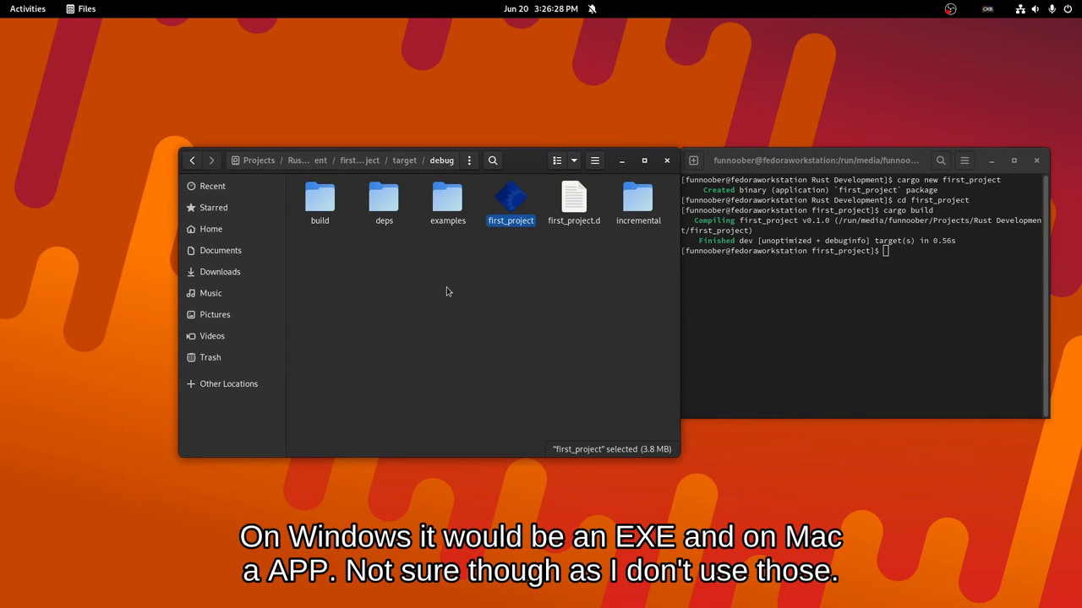
{"action": "left_click", "coordinate": [456, 289]}
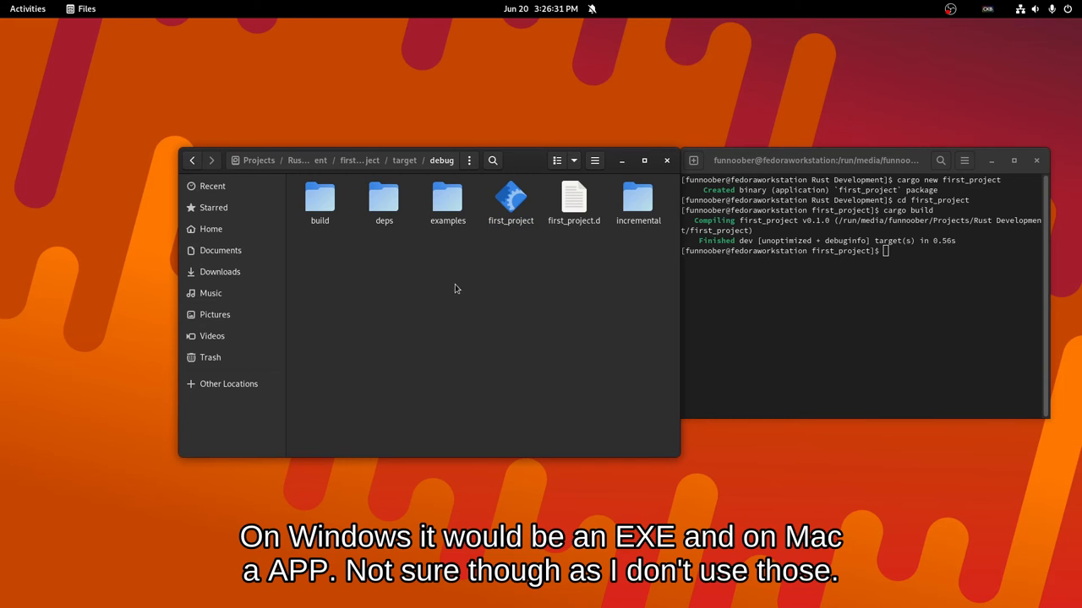
{"action": "left_click", "coordinate": [846, 300]}
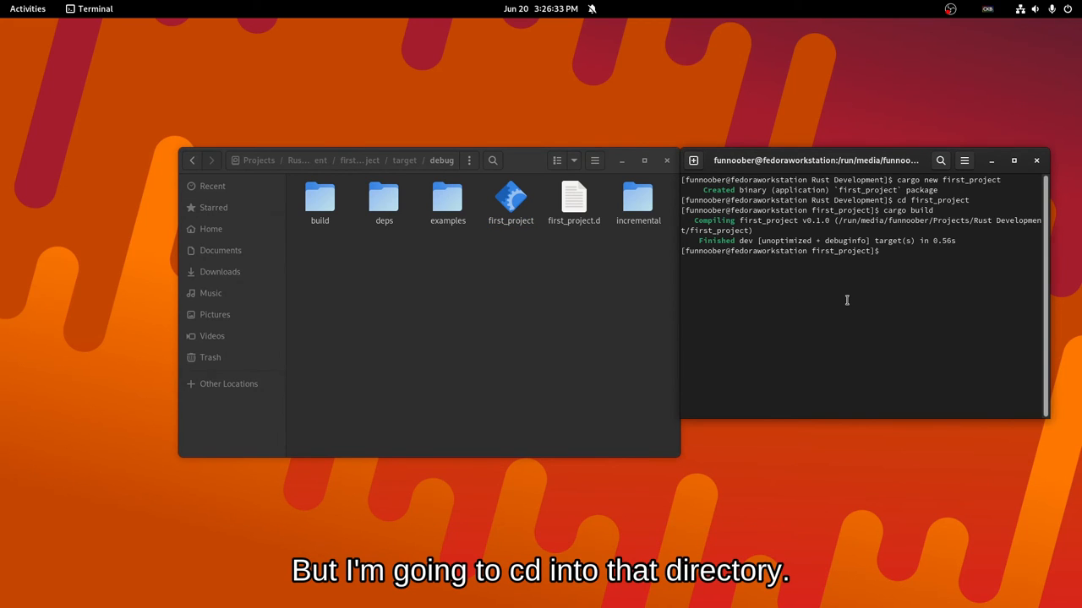
Change into target/debug, clear the screen, and run ./first_project to print 'Hello, world!'
{"action": "type", "text": "cd target/"}
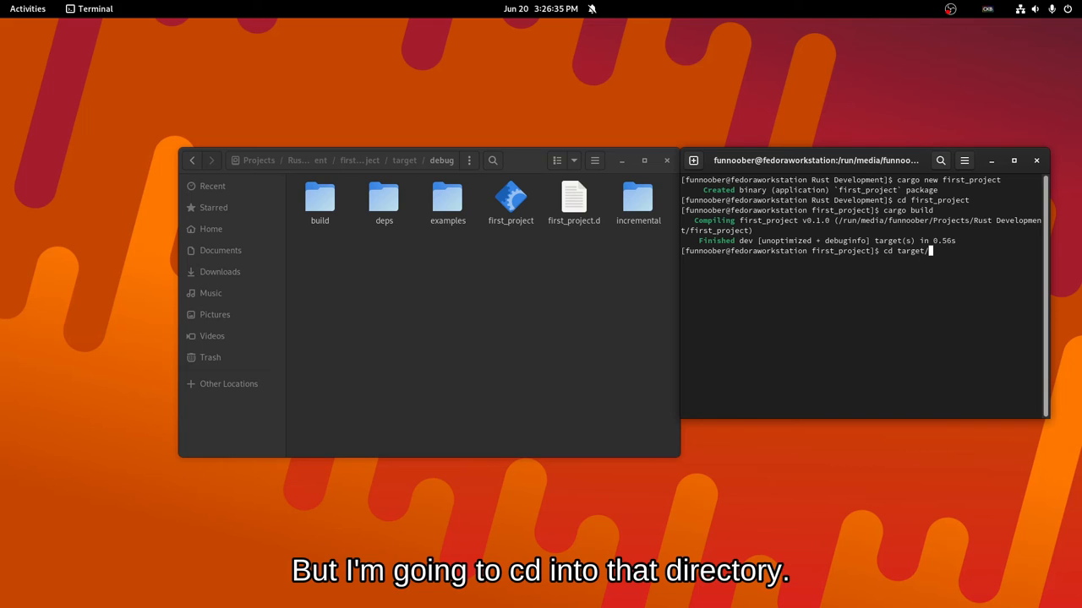
{"action": "key", "text": "Return"}
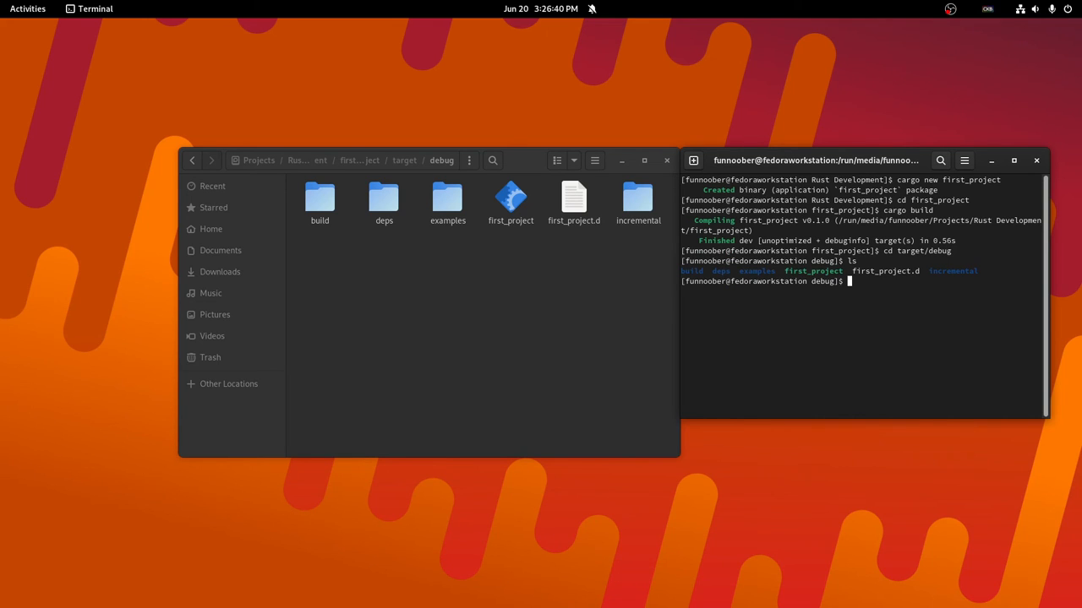
{"action": "type", "text": "clear"}
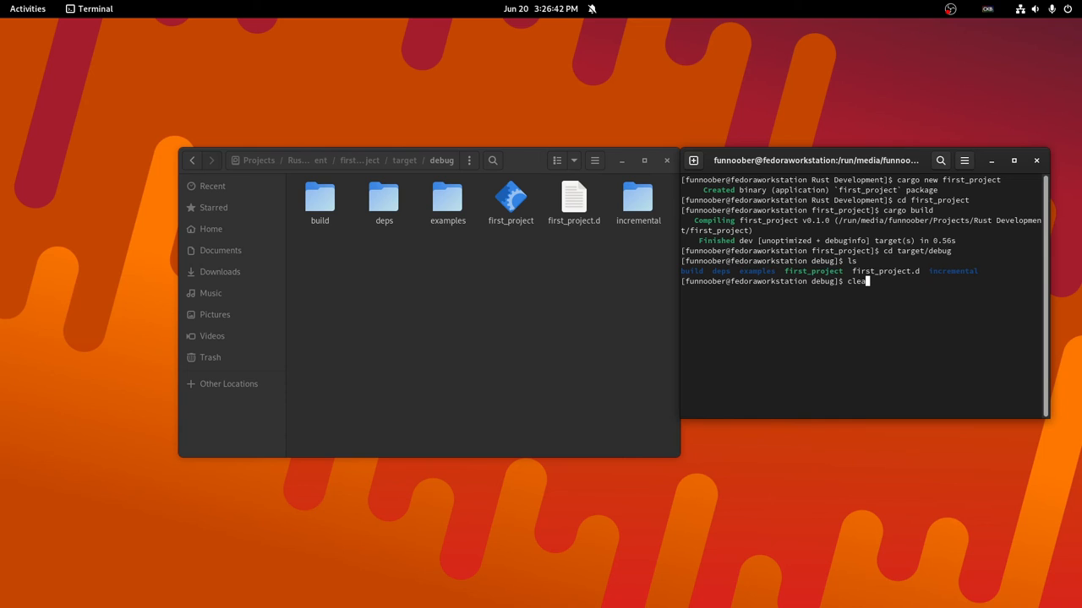
{"action": "key", "text": "Return"}
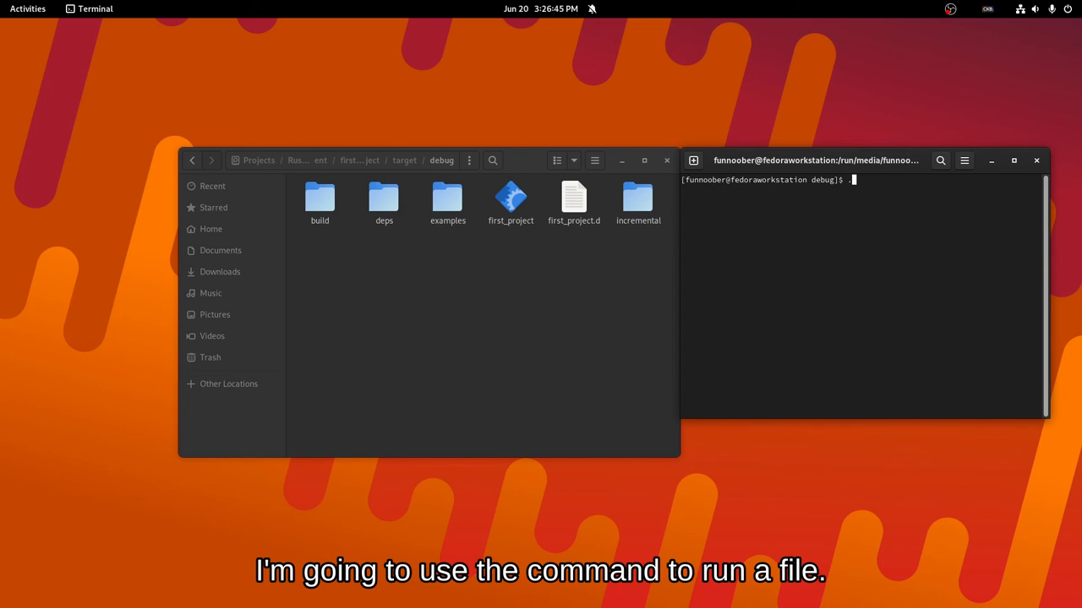
{"action": "type", "text": "/first_rpo"}
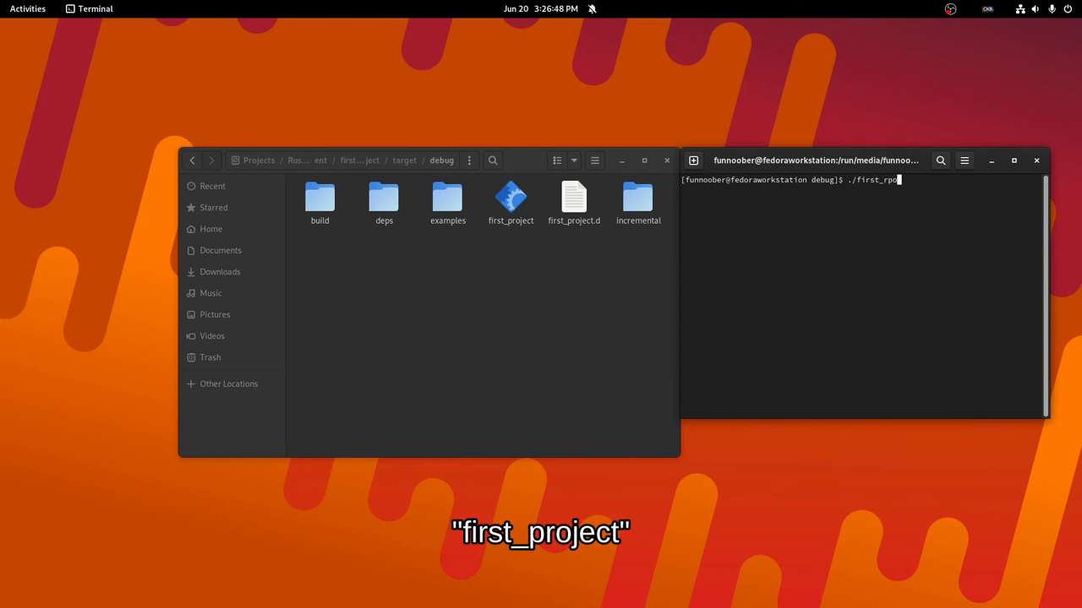
{"action": "key", "text": "Return"}
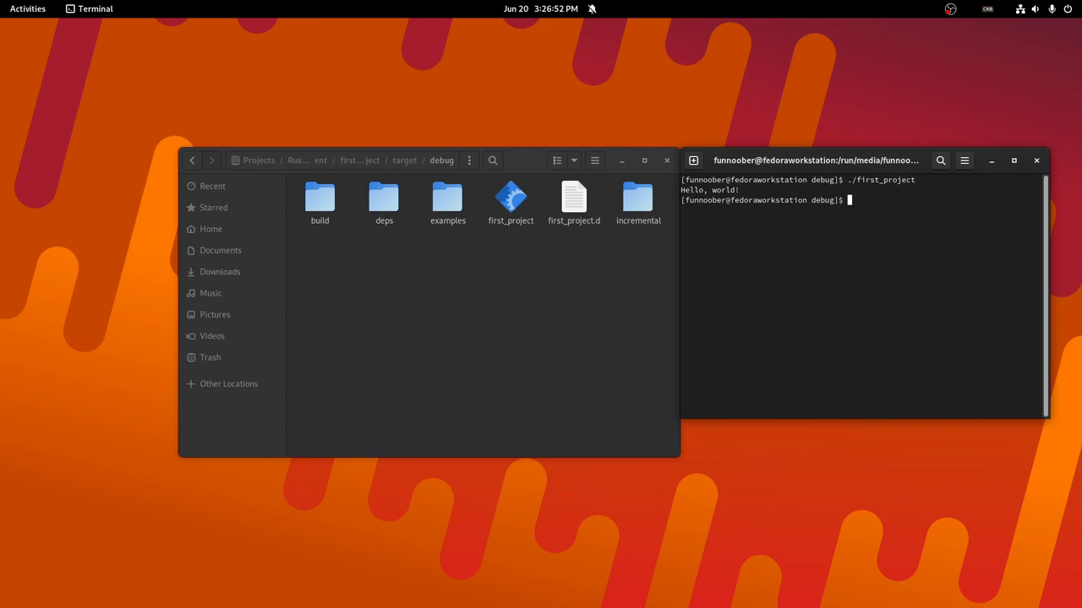